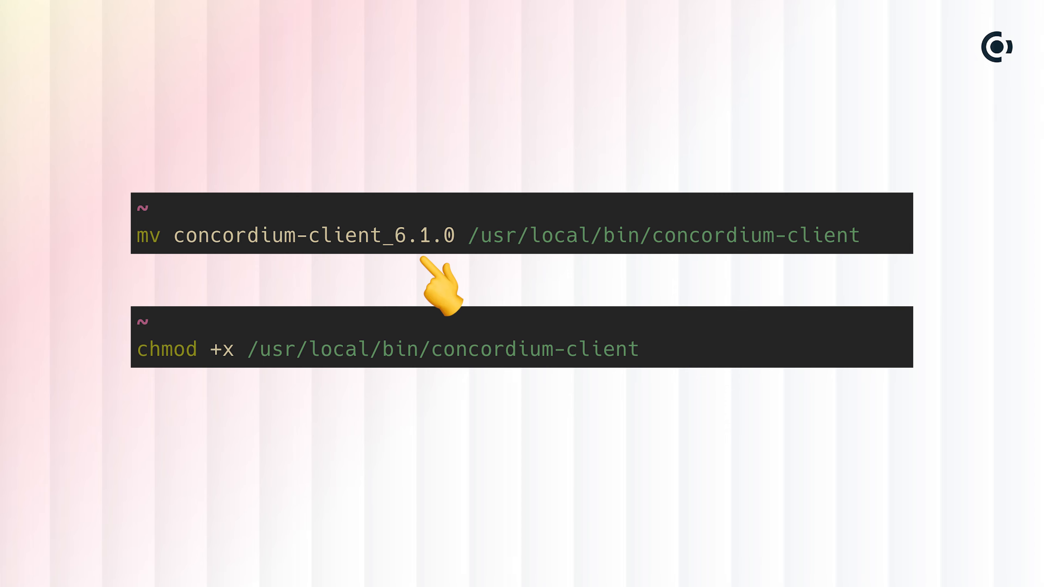
pyautogui.moveTo(892, 273)
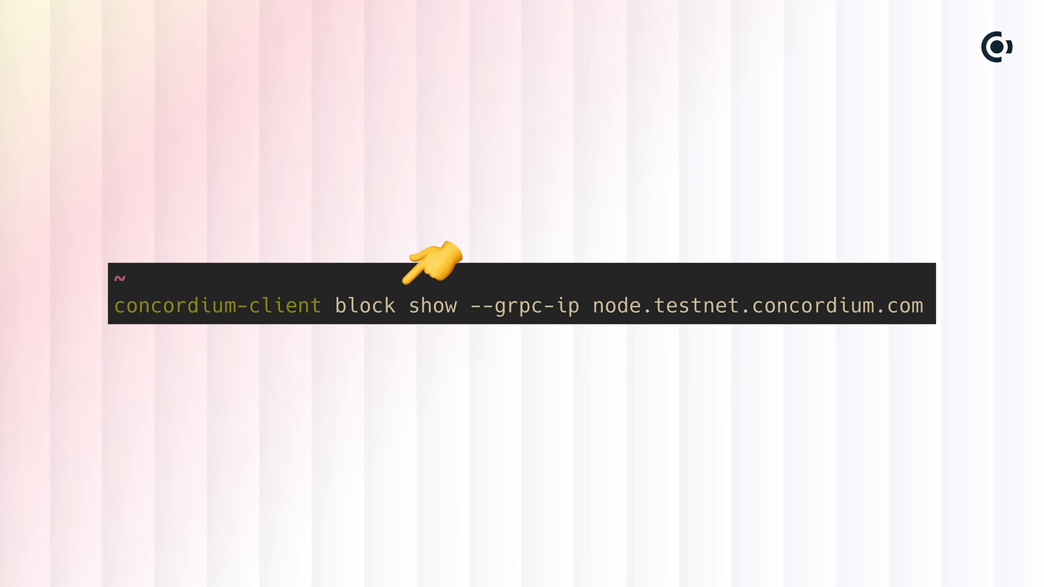
pyautogui.moveTo(726, 273)
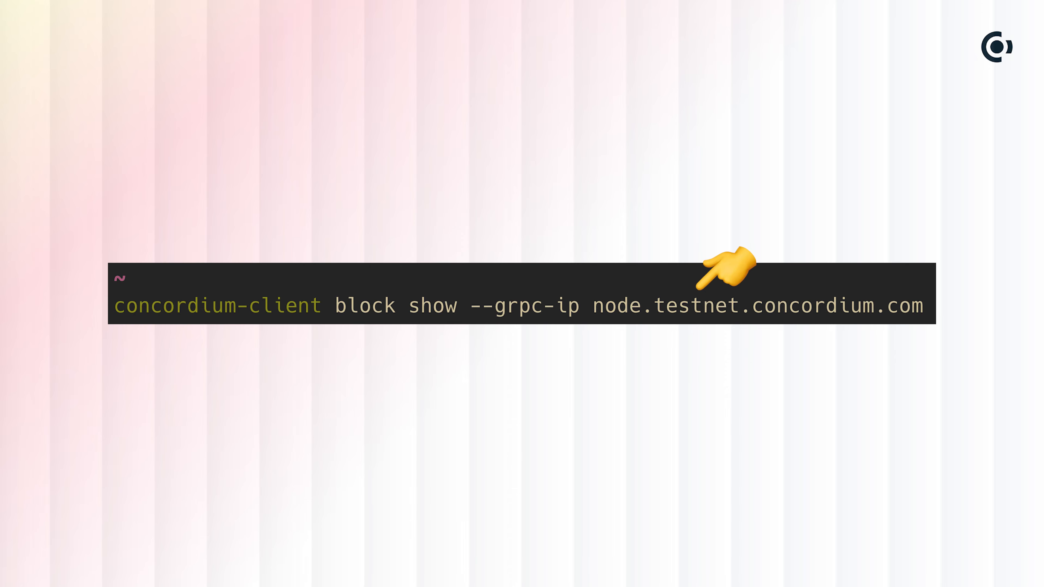